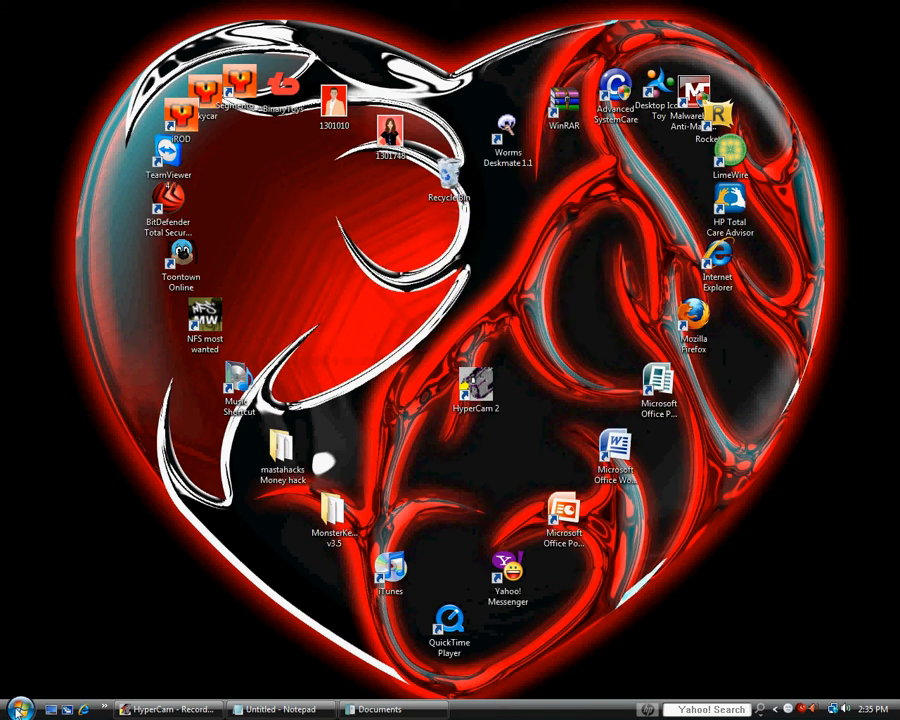
Search the Start menu for cmd and run it as administrator.
click(18, 708)
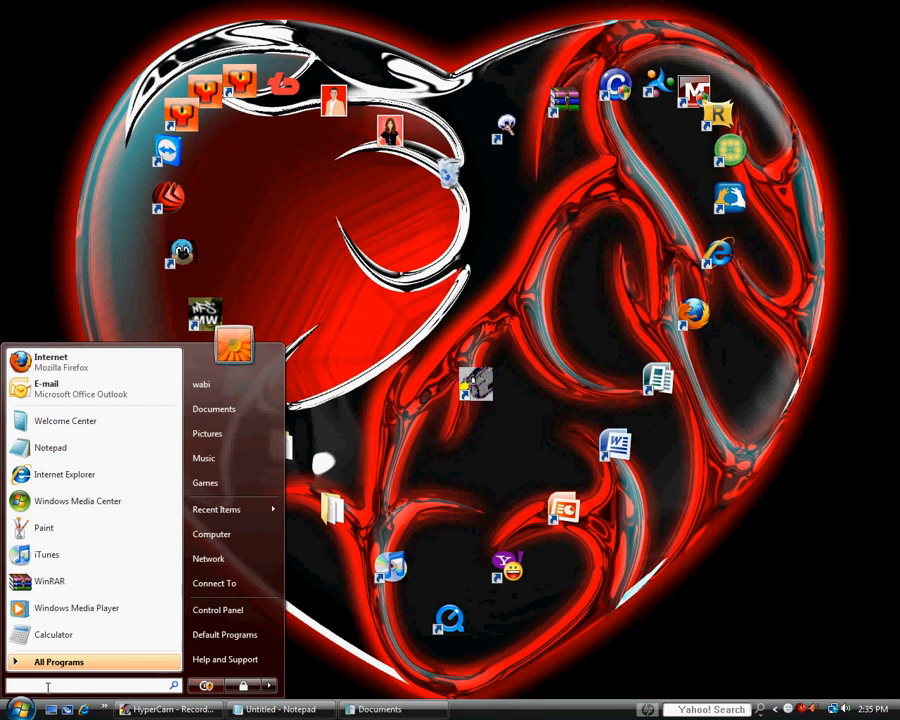
text(cmd)
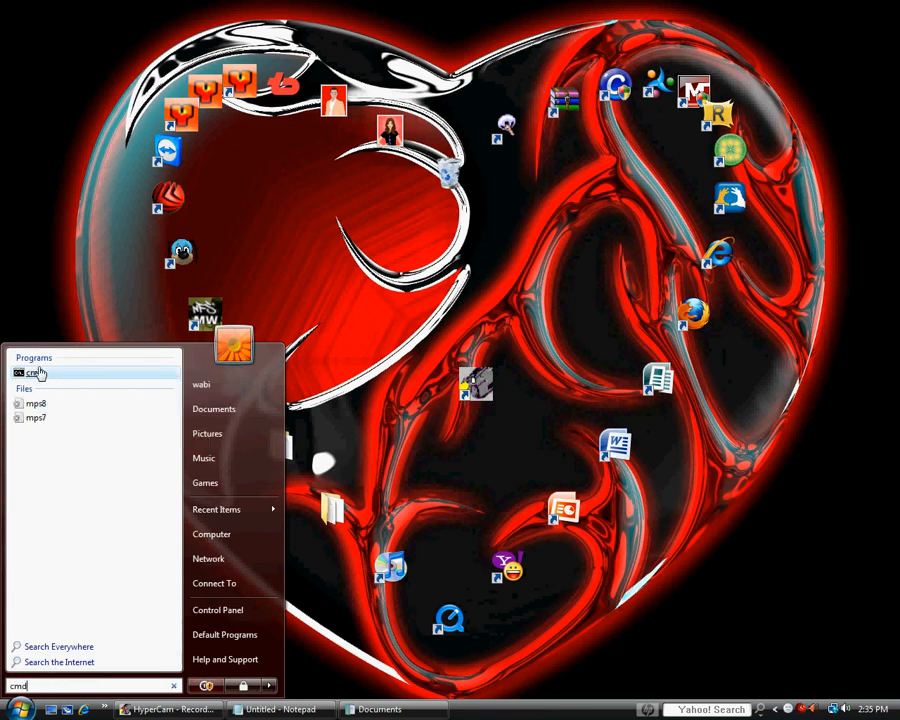
right_click(32, 372)
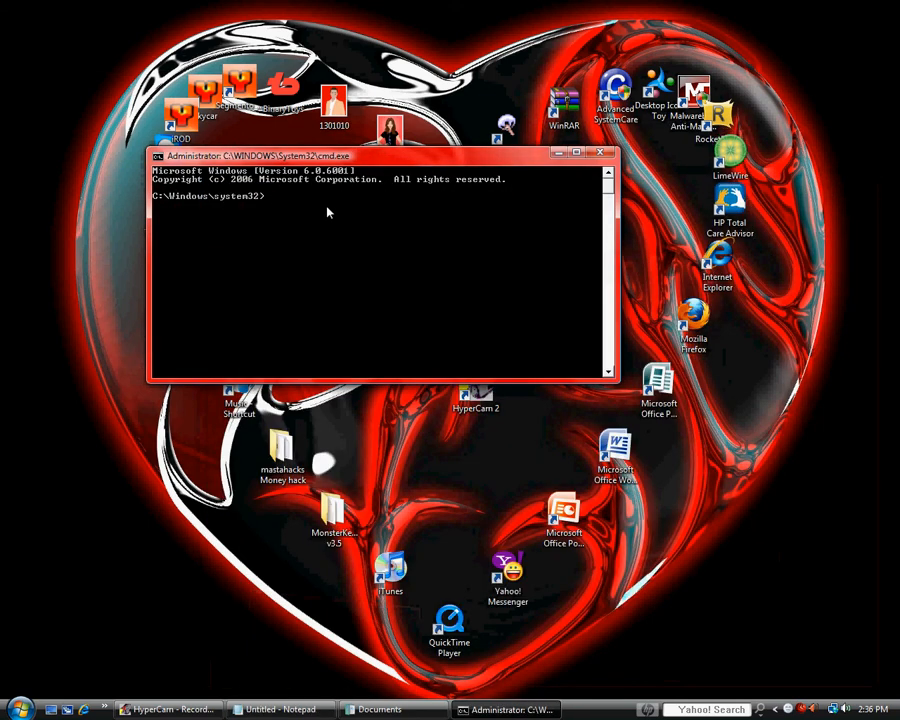
Run sfc /scannow in the administrator Command Prompt.
text(sfc)
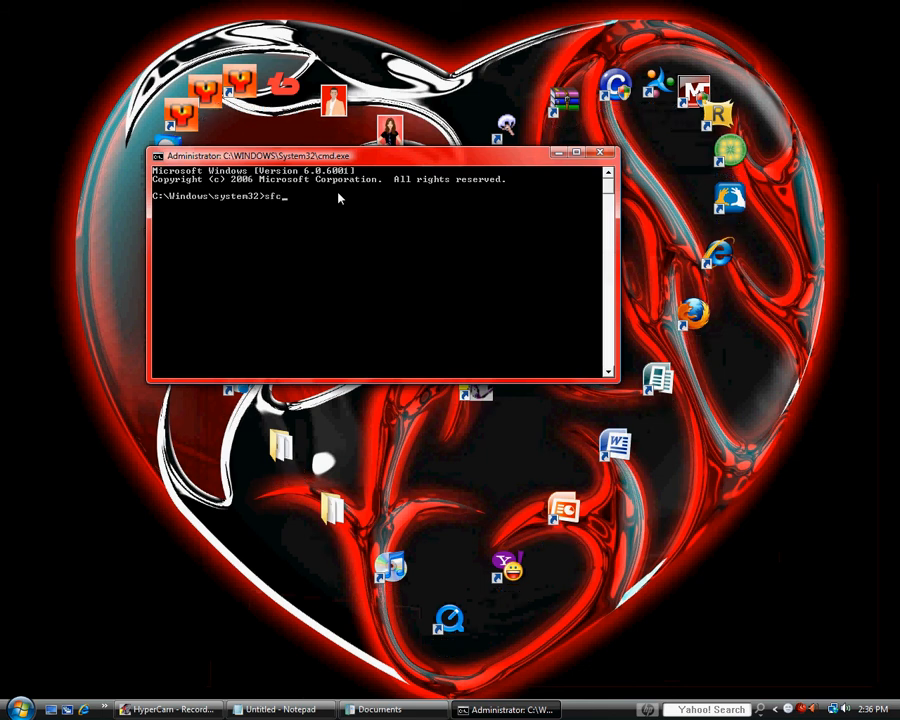
text(/)
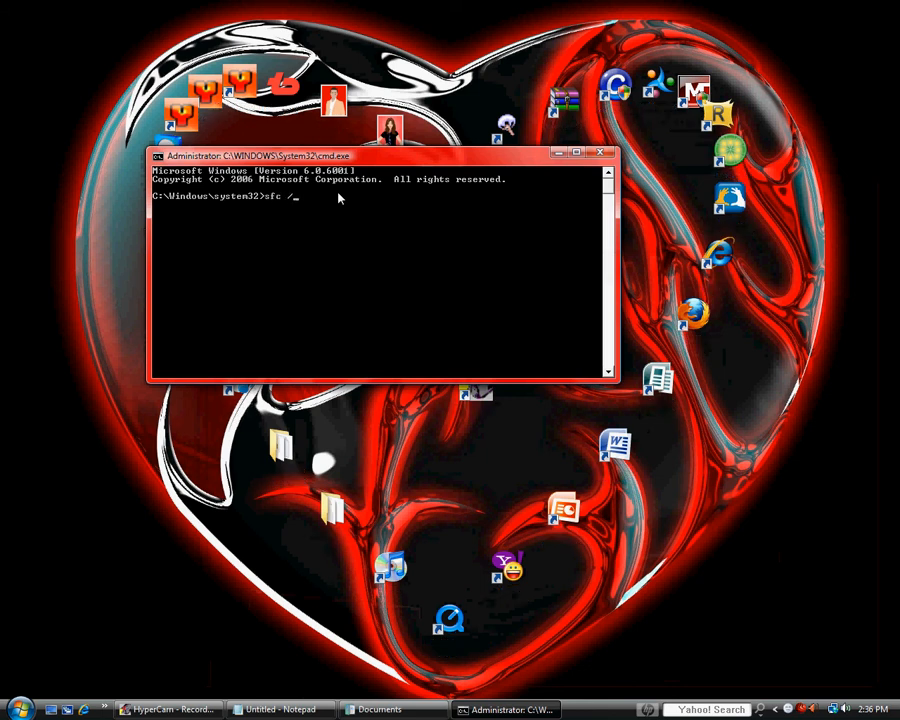
text(scan)
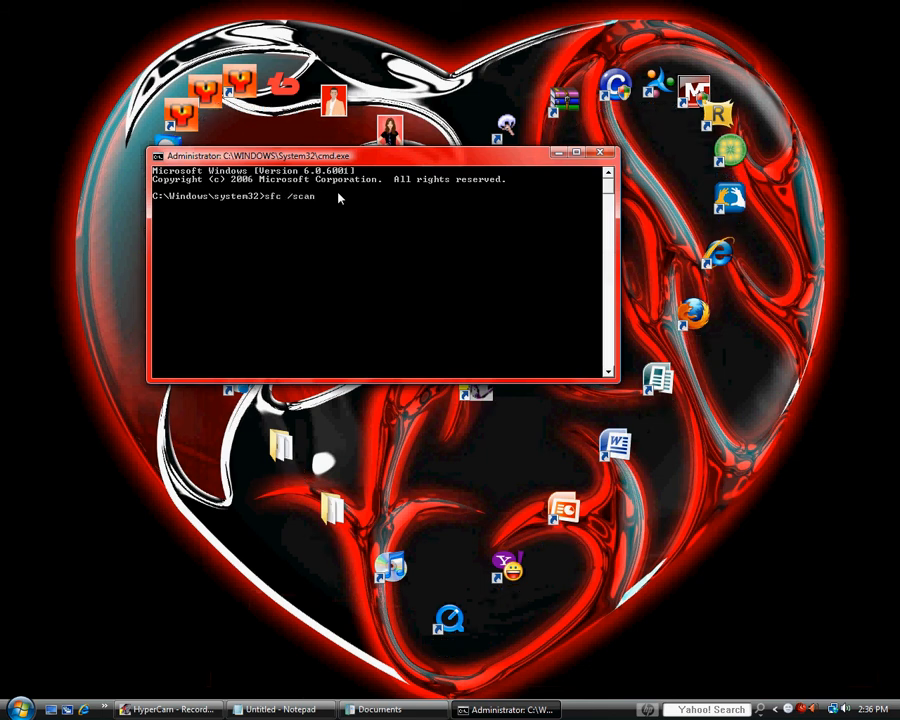
text(now)
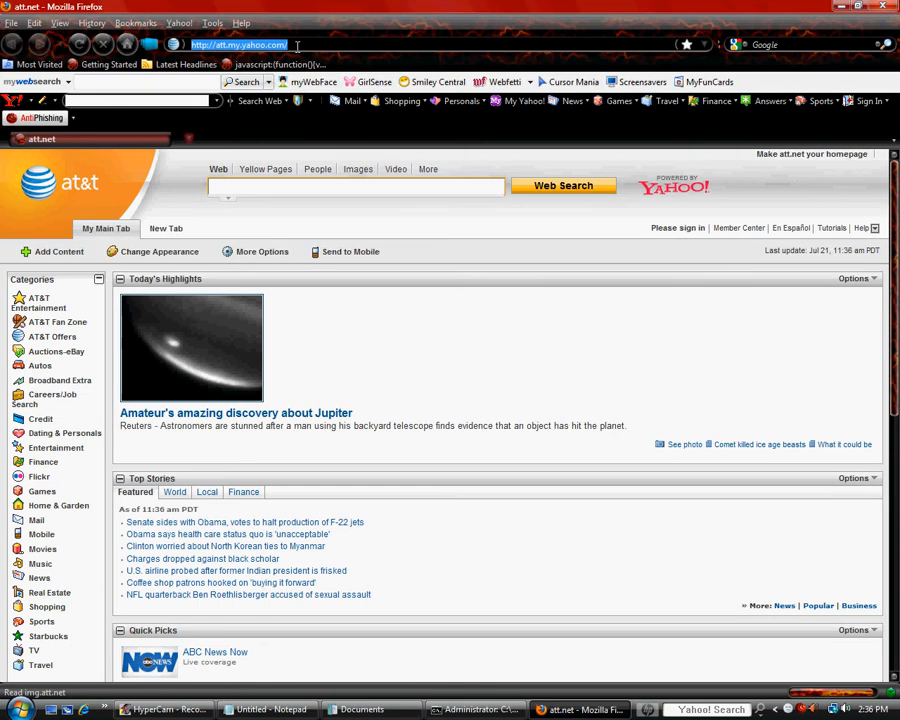
Search download.com for ccleaner and start the CCleaner 2.21.940 download.
text(download.cne)
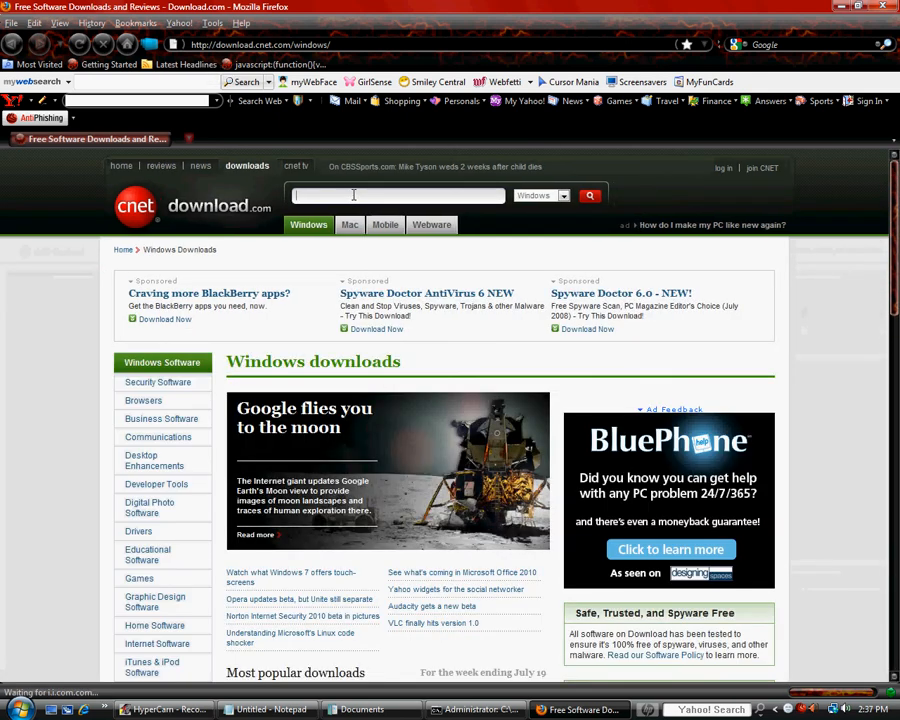
text(cclea)
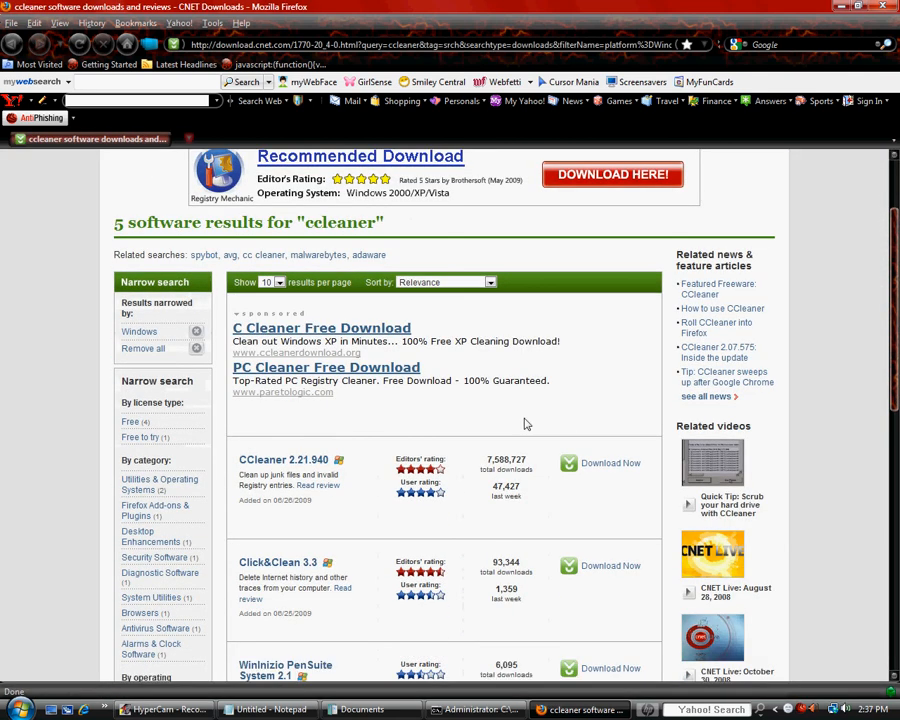
mouse_move(588, 468)
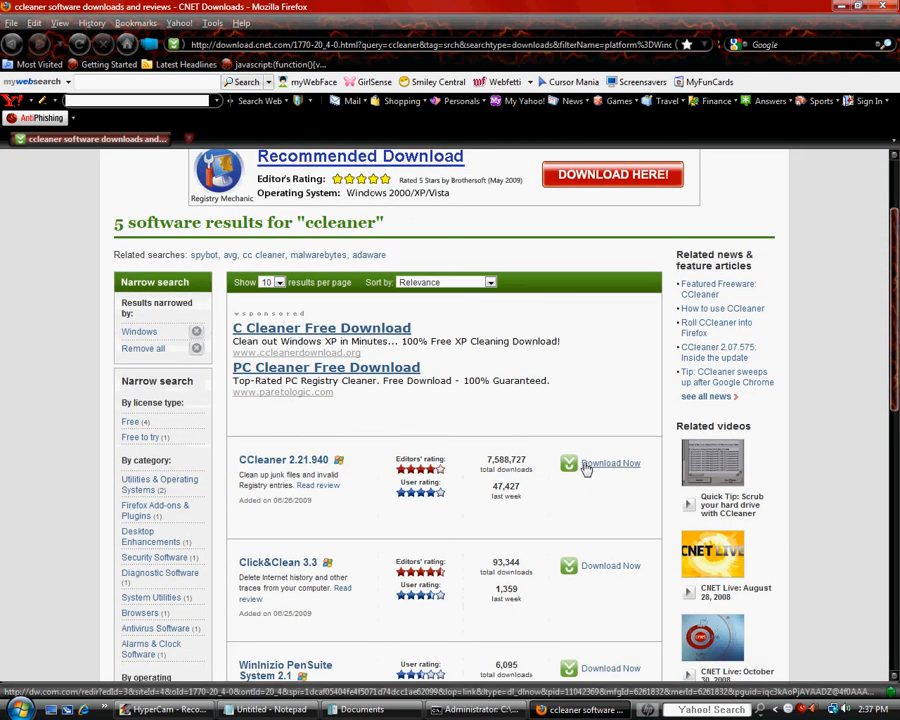
click(610, 464)
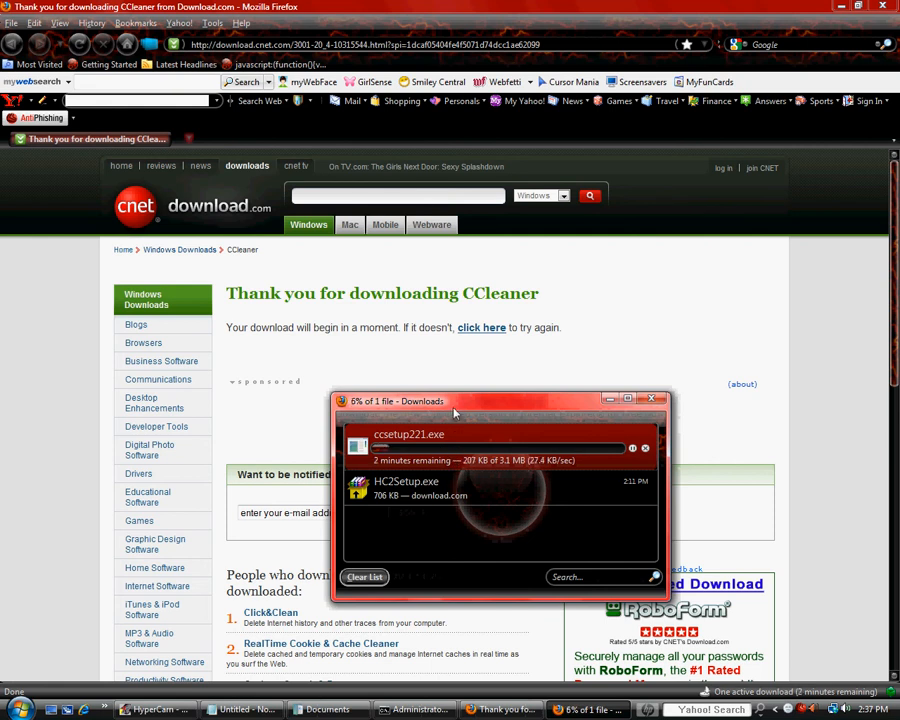
Create a new folder named vistaosx09 on the C: drive via Organize > New Folder.
click(18, 708)
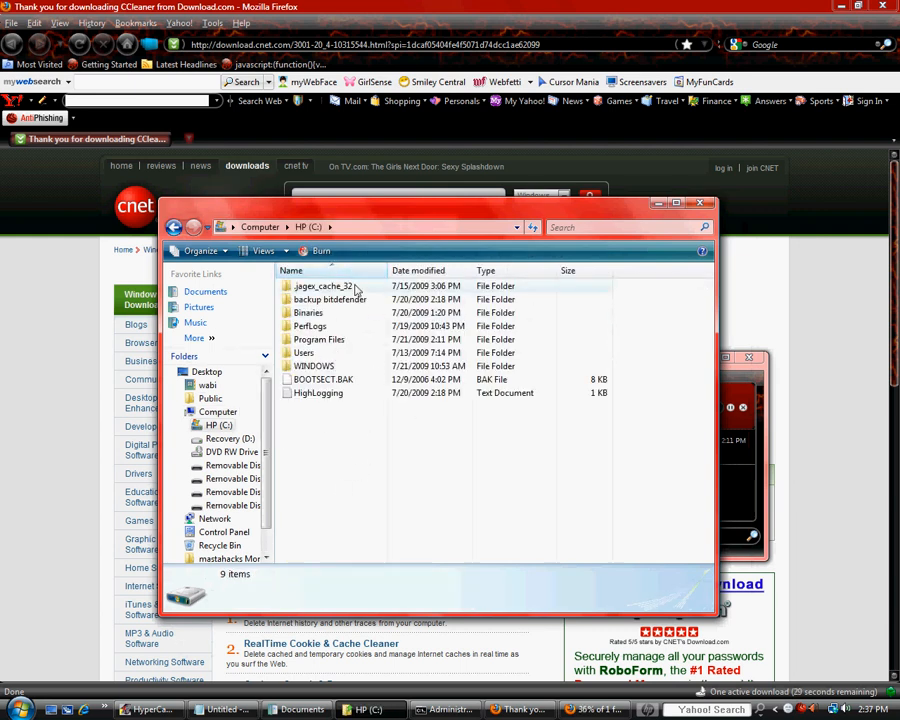
click(200, 252)
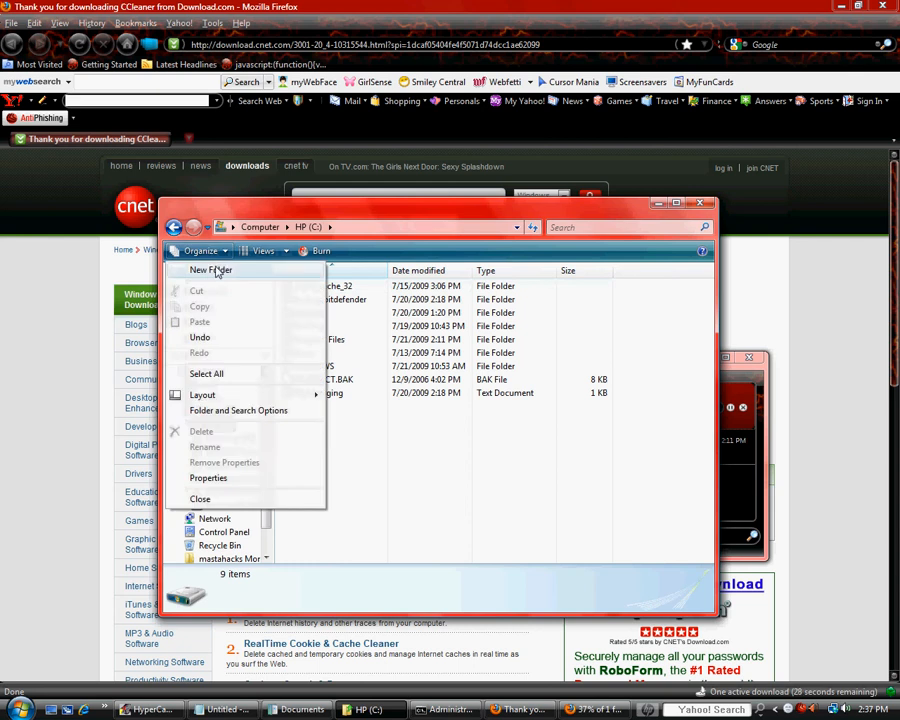
click(212, 270)
text(vistaosx09)
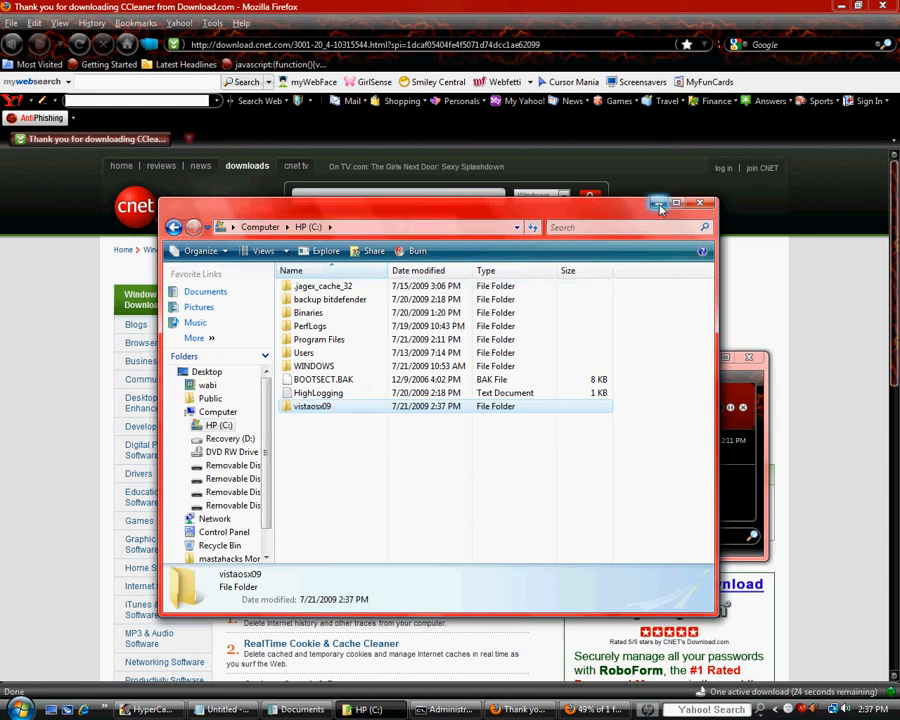
click(700, 204)
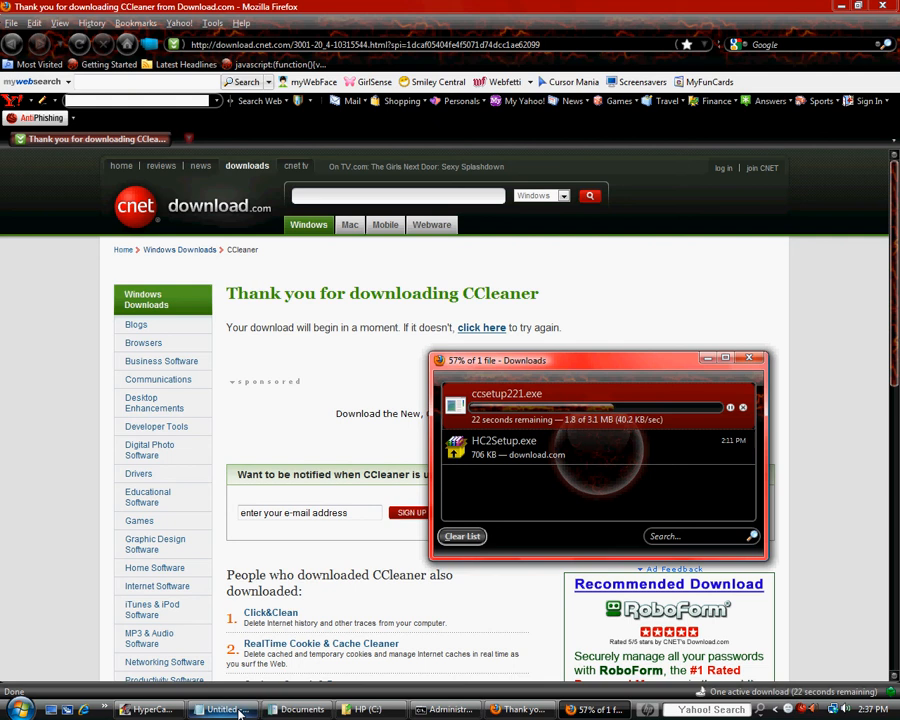
Hide the download window and go to the Downloads folder holding ccsetup221.
click(150, 708)
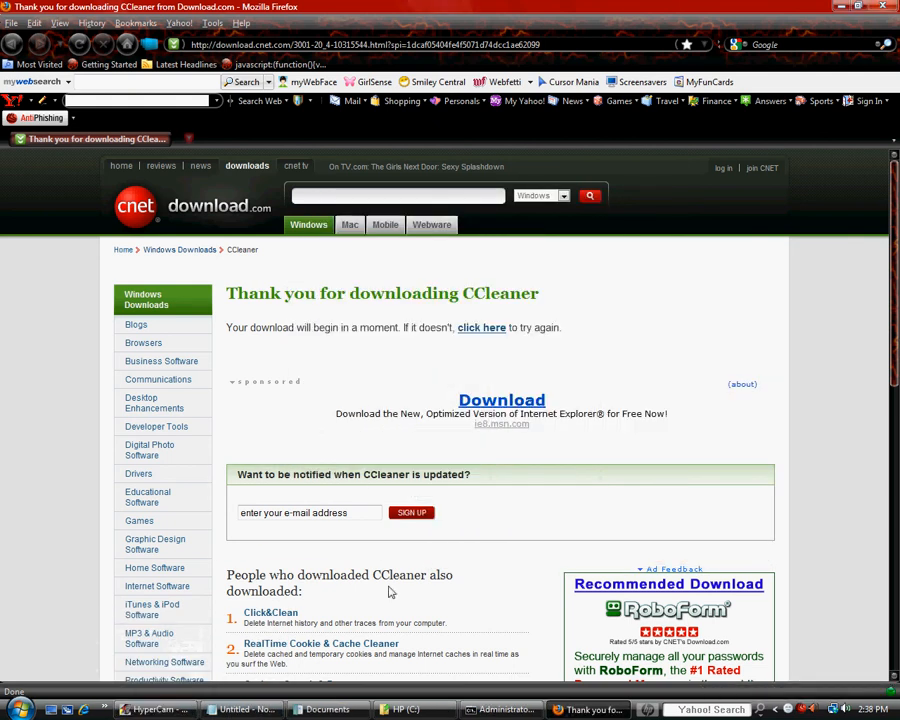
click(18, 708)
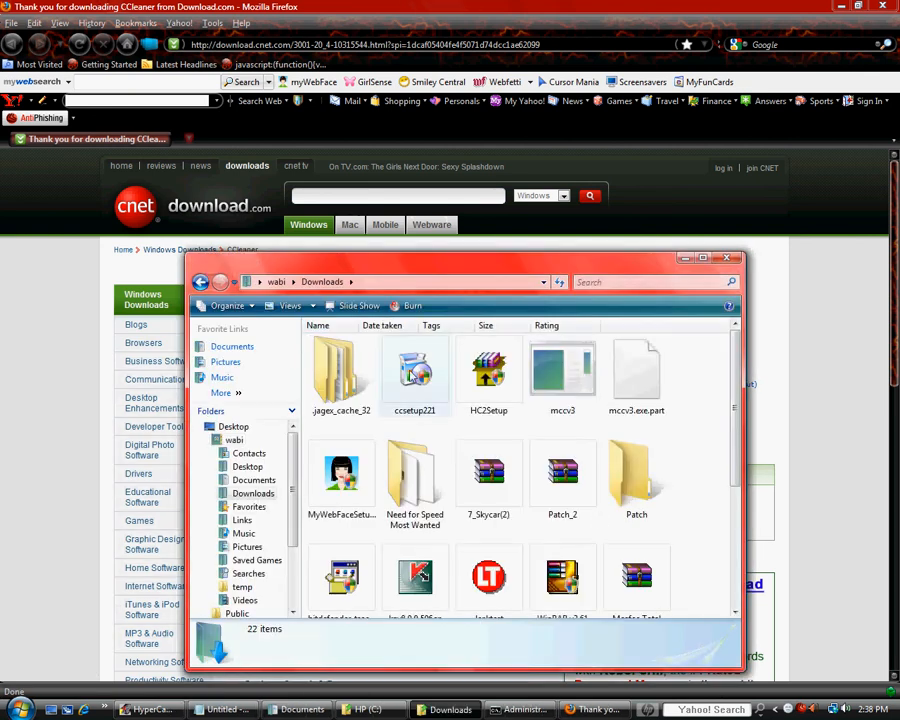
mouse_move(414, 376)
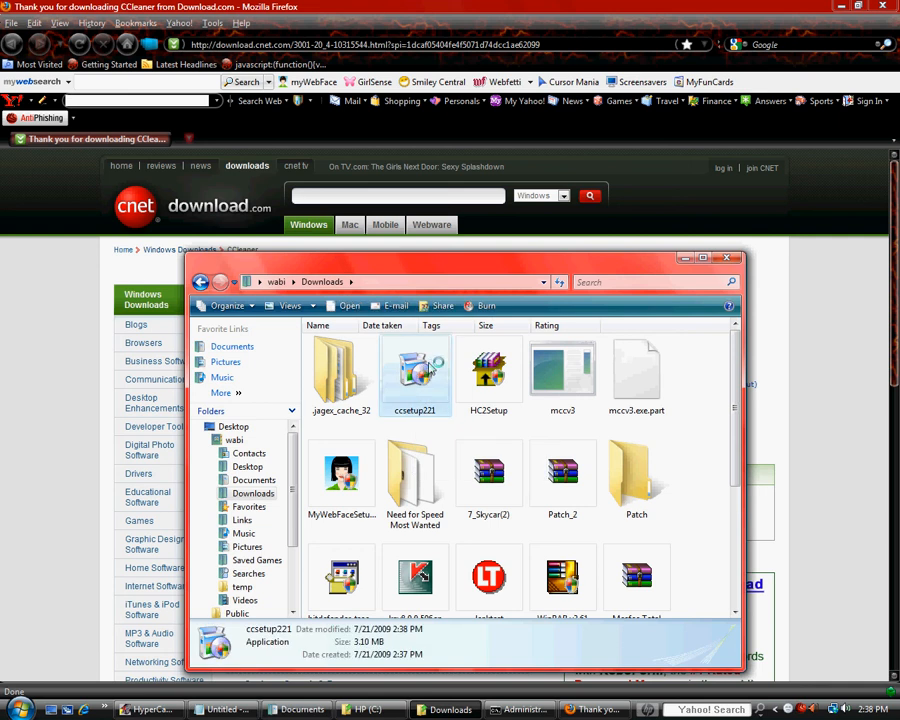
mouse_move(690, 260)
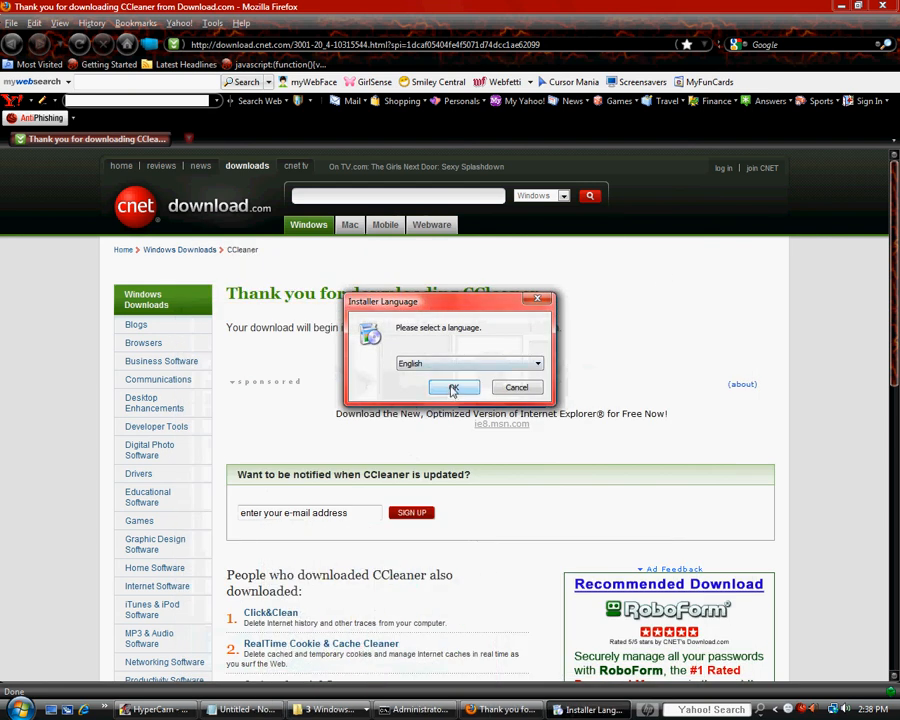
Install CCleaner v2.21 in English: accept the license, install with default options, and finish.
click(452, 388)
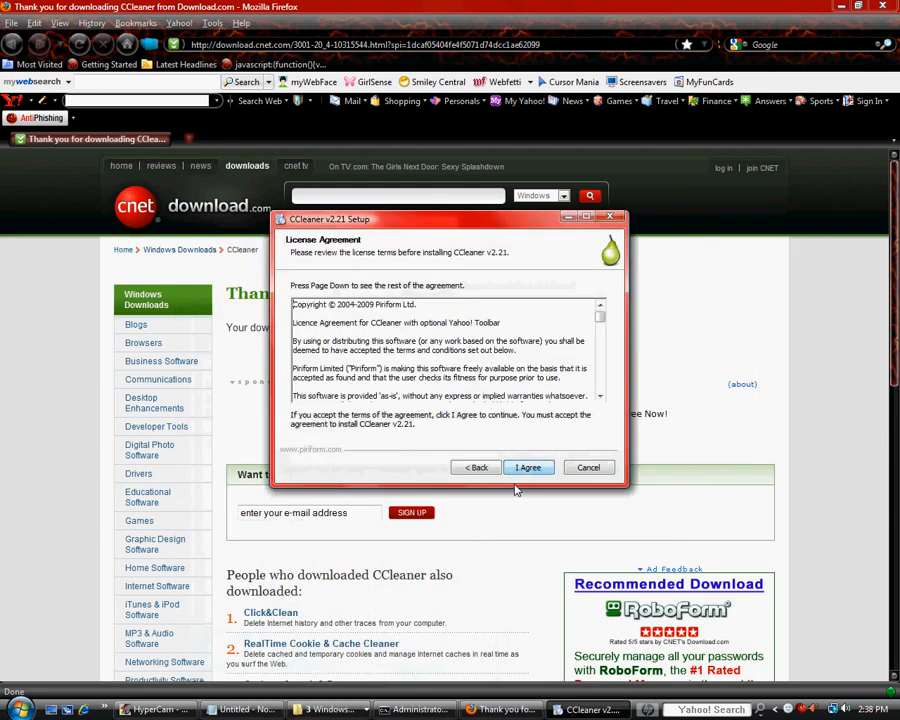
click(528, 468)
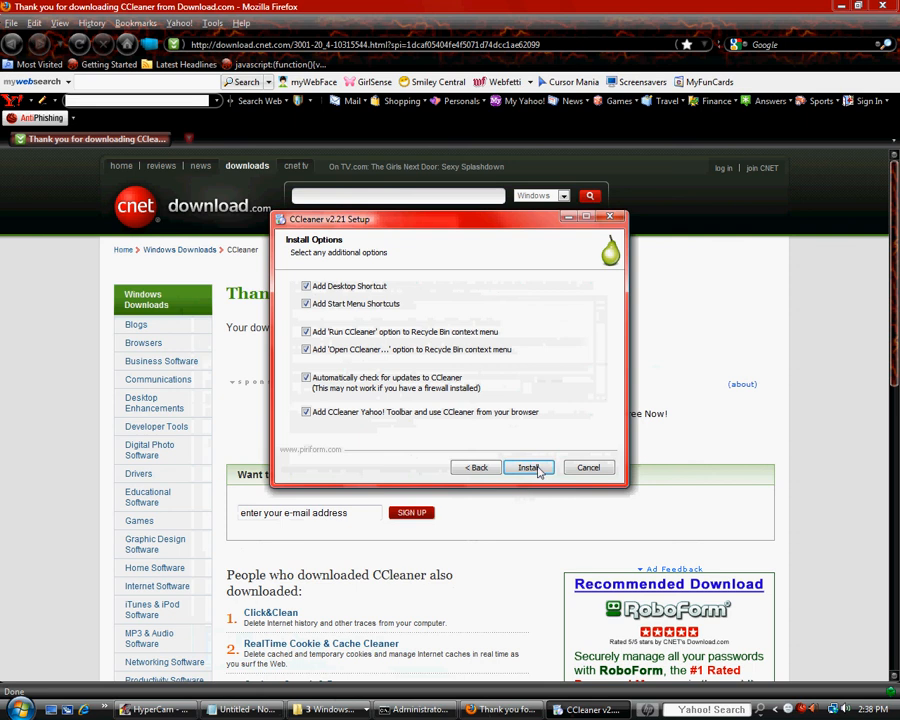
click(528, 468)
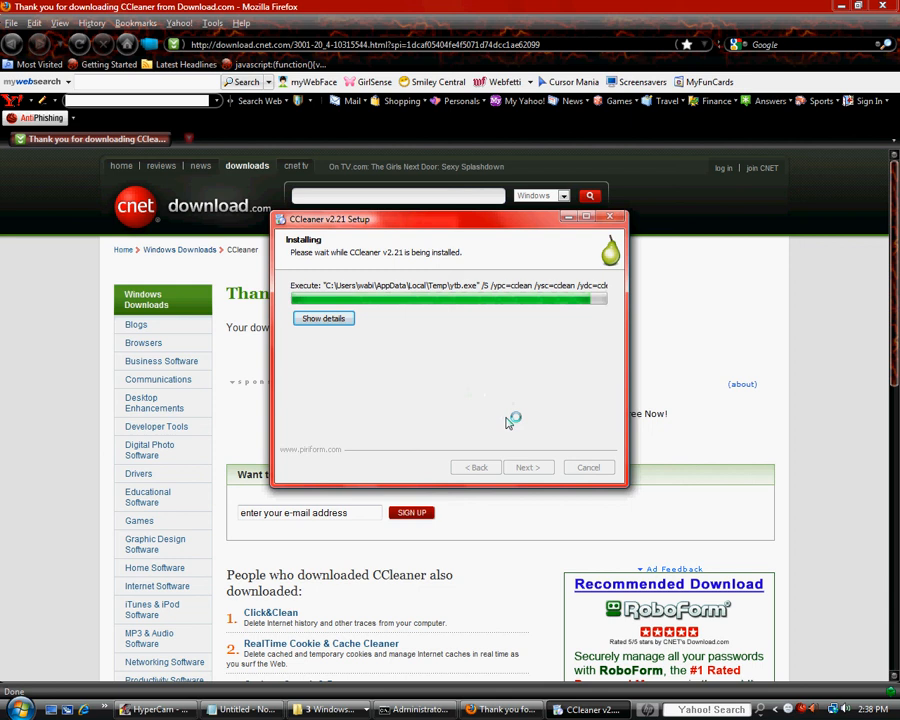
mouse_move(530, 462)
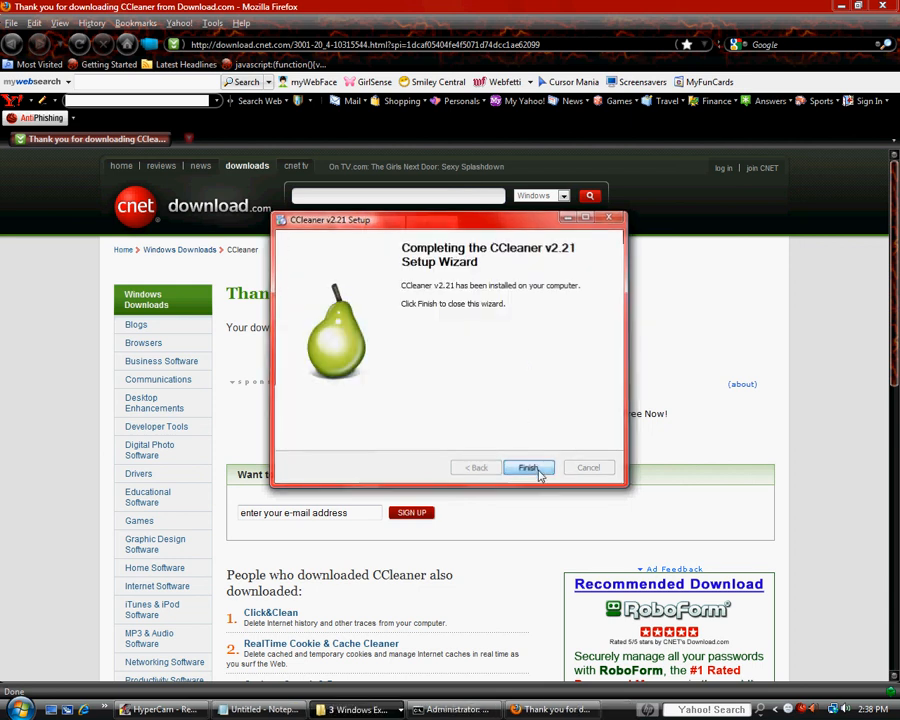
click(528, 468)
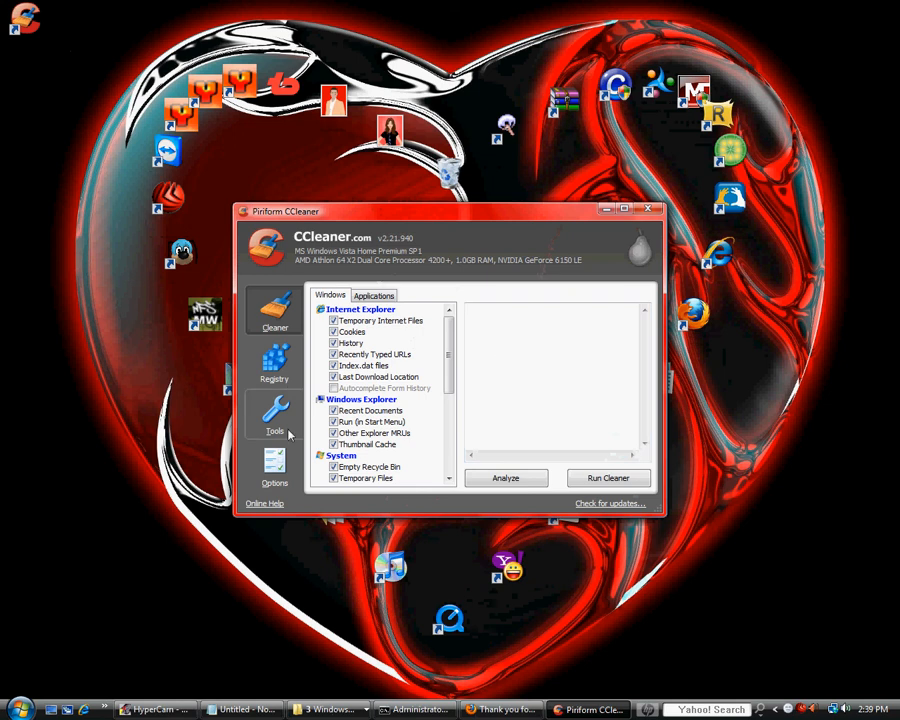
Go through Registry and Options to the Include list and start Add Folder.
click(274, 364)
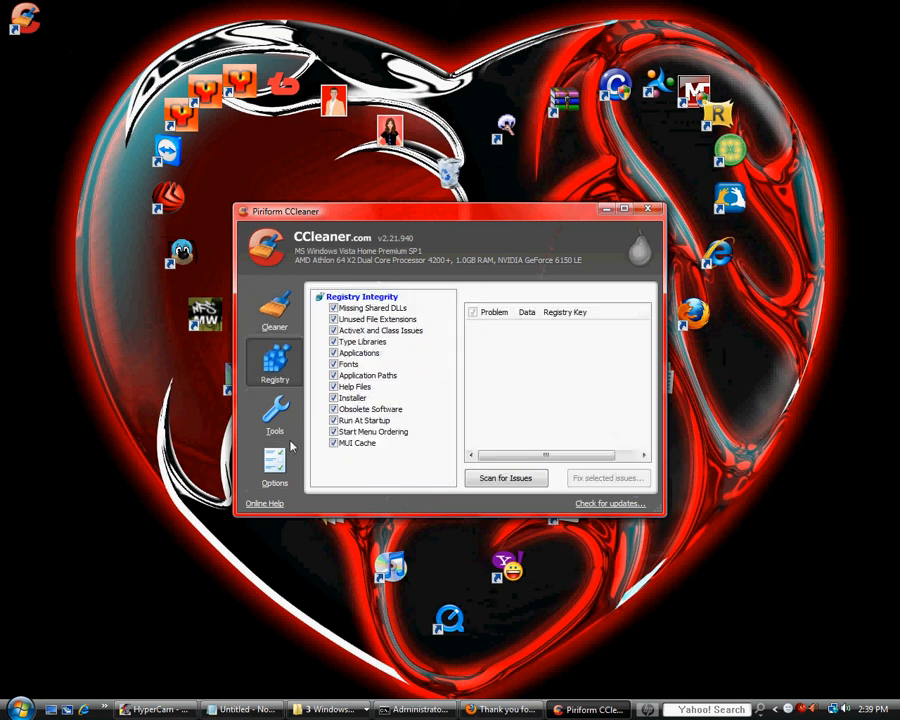
click(274, 468)
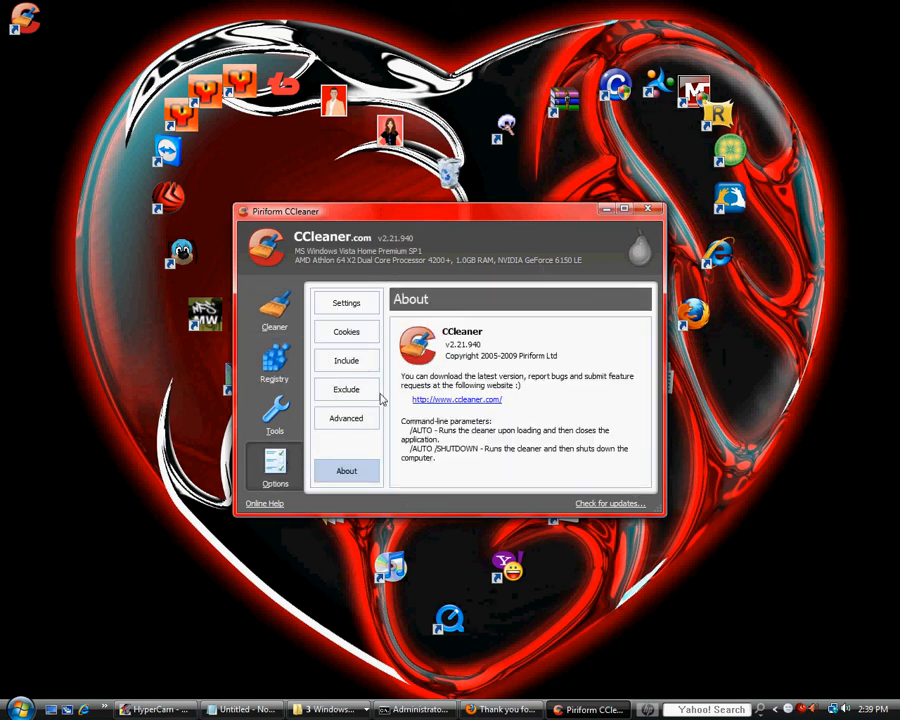
click(346, 360)
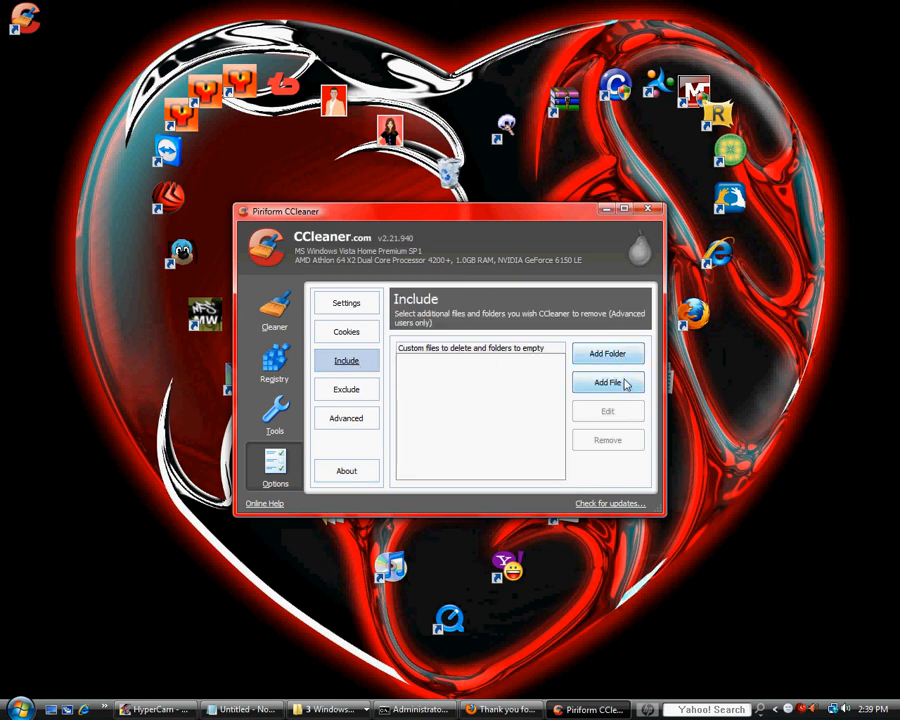
click(608, 352)
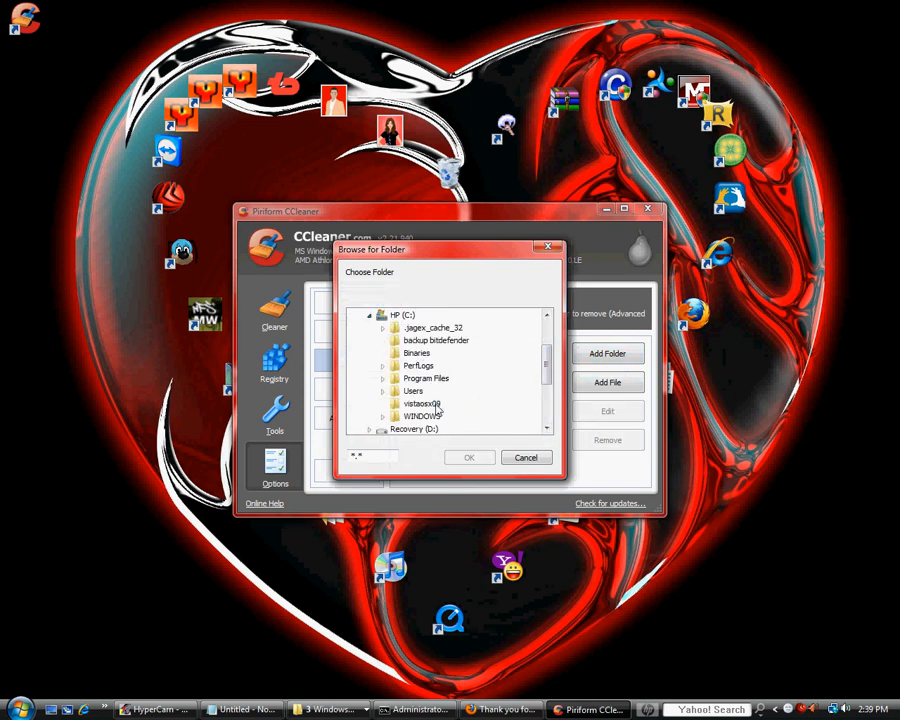
Add C:\vistaosx09 to the Include list, accept the emptying warning, and close CCleaner.
click(420, 404)
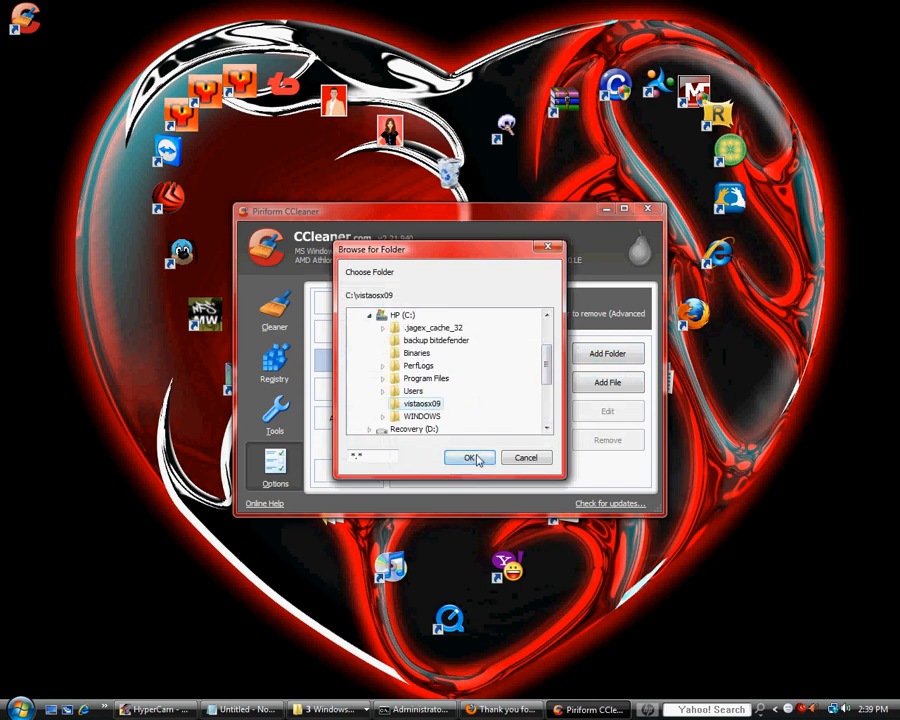
click(470, 456)
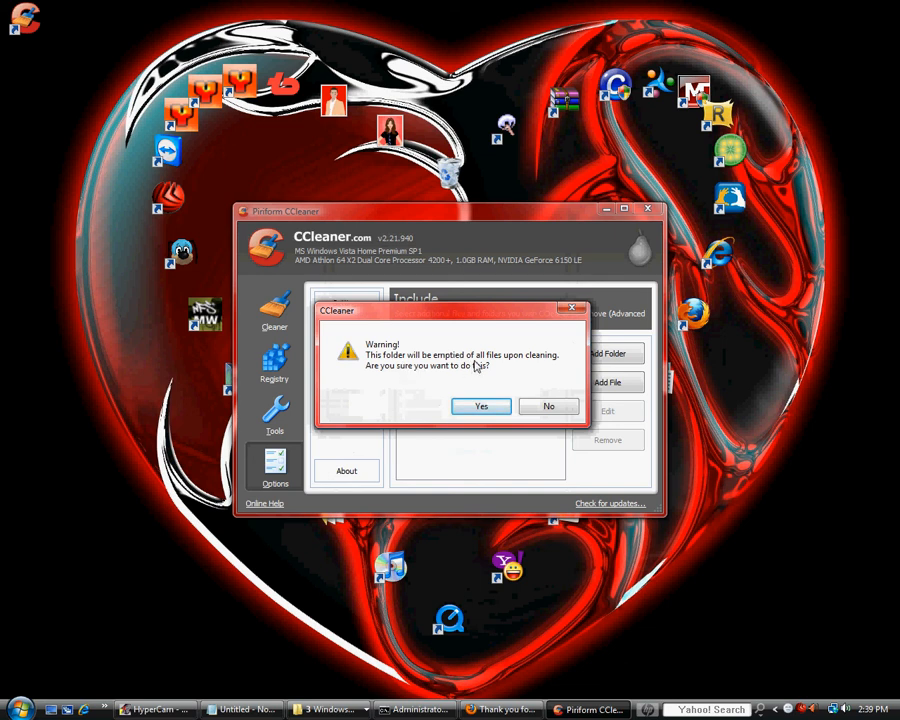
mouse_move(388, 380)
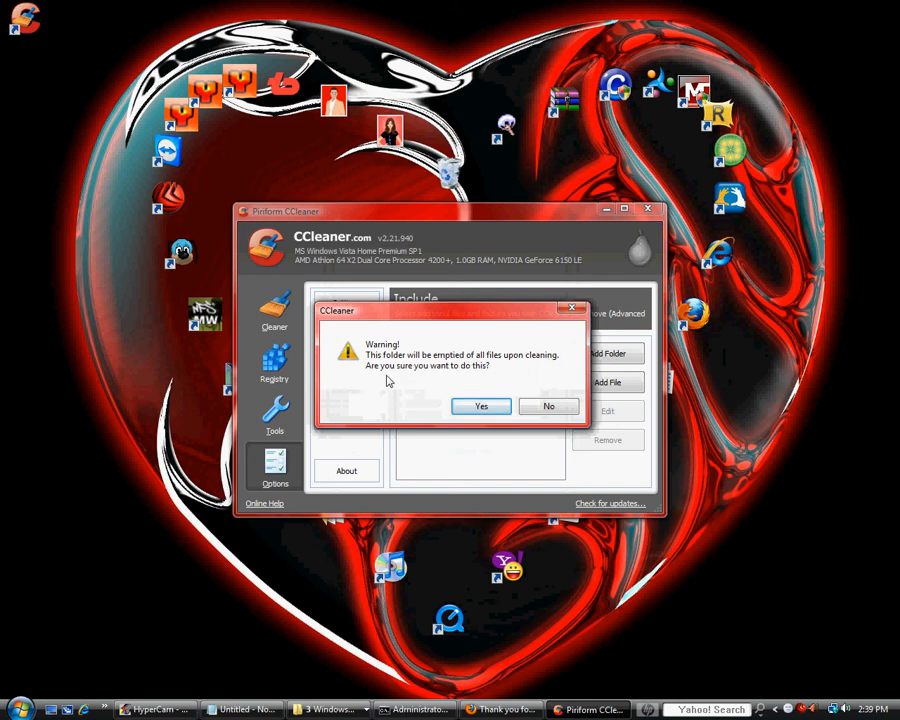
click(482, 406)
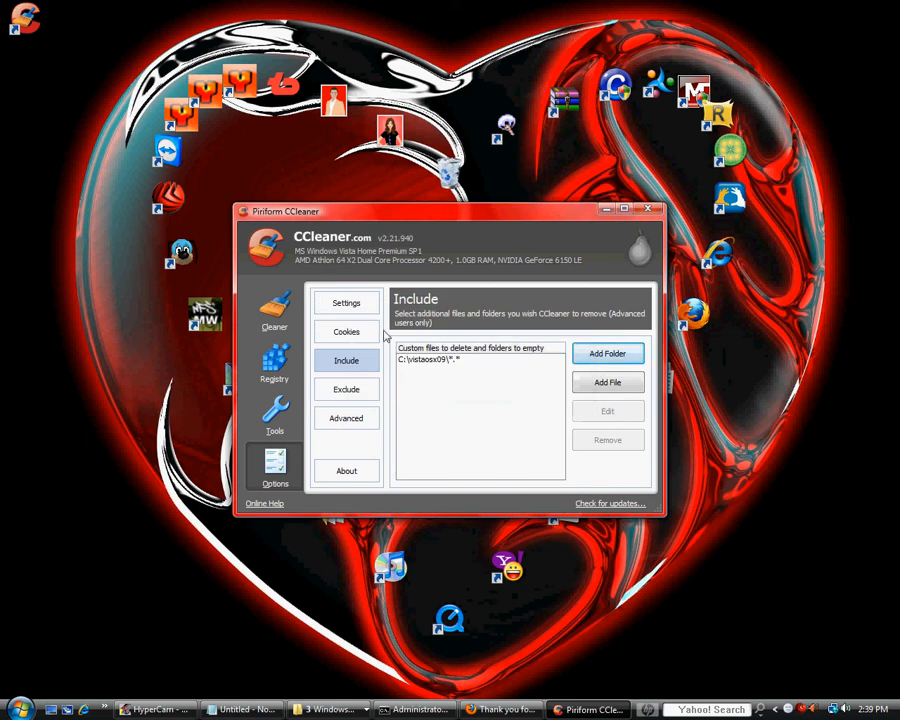
click(276, 310)
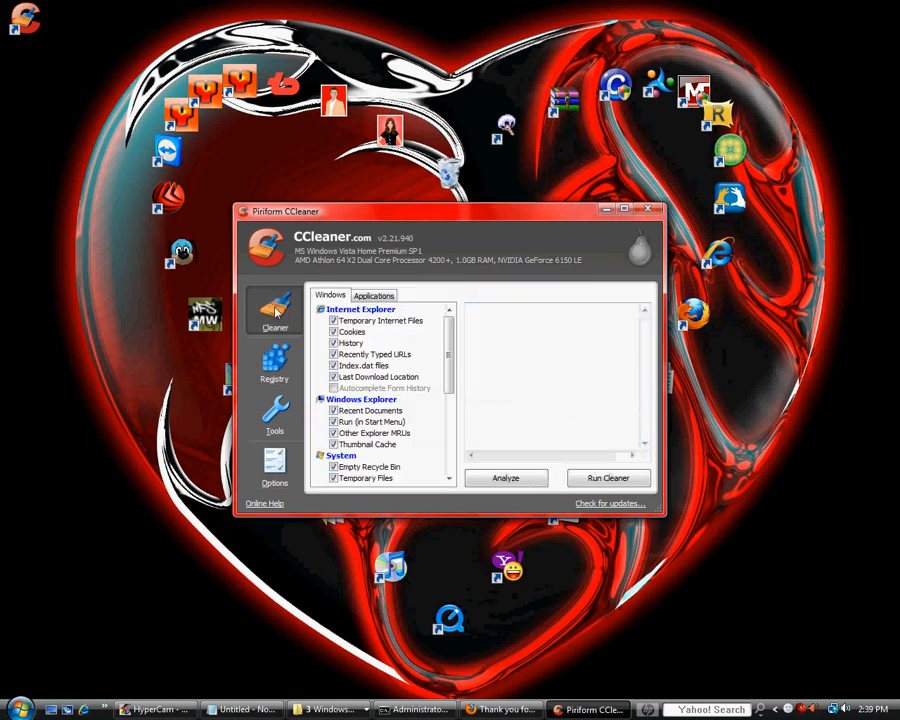
mouse_move(244, 276)
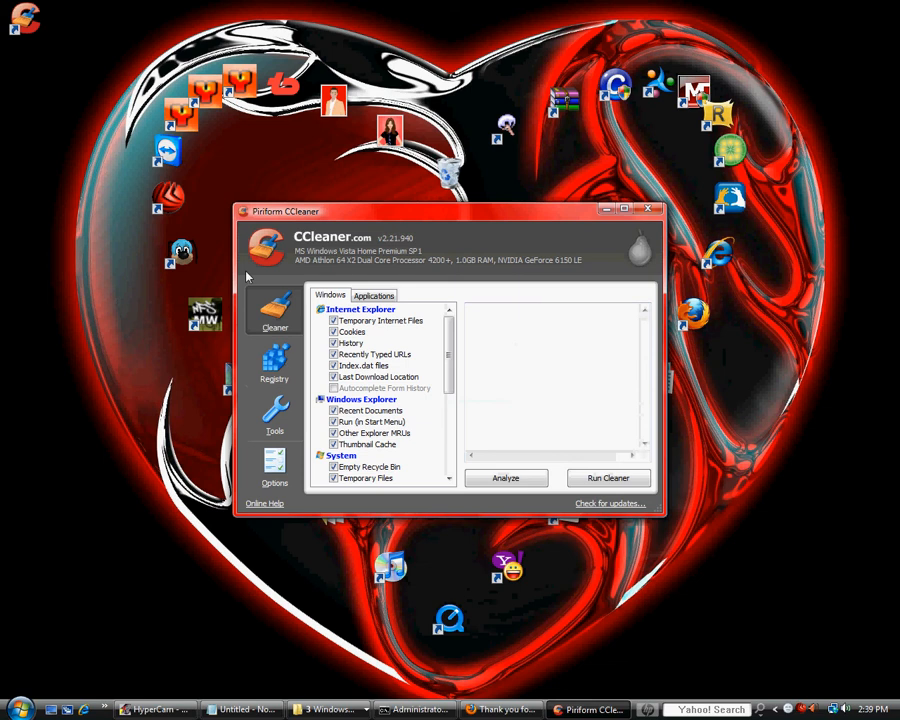
click(648, 208)
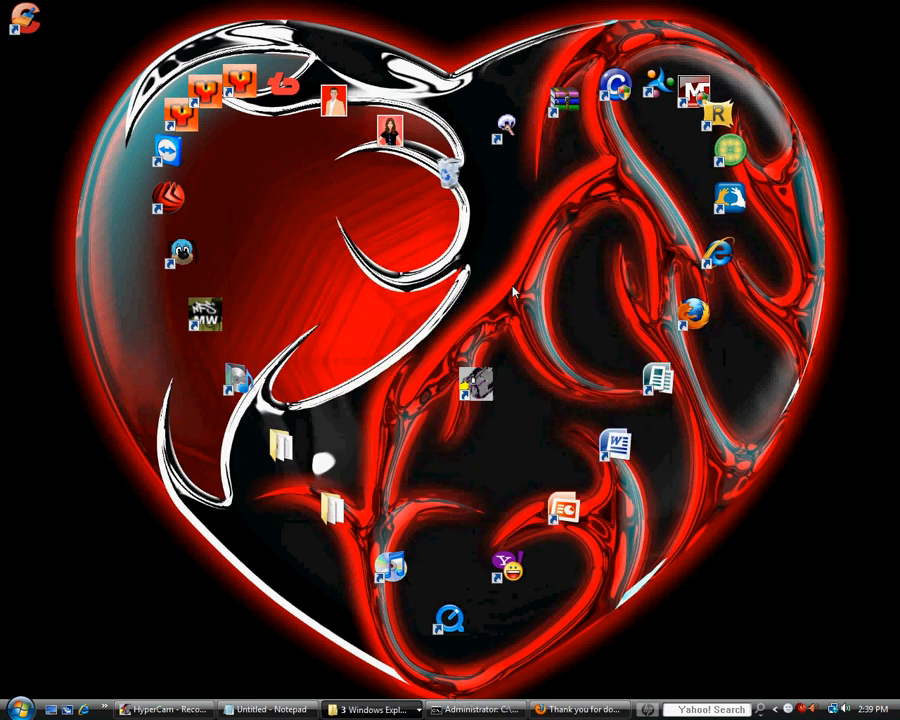